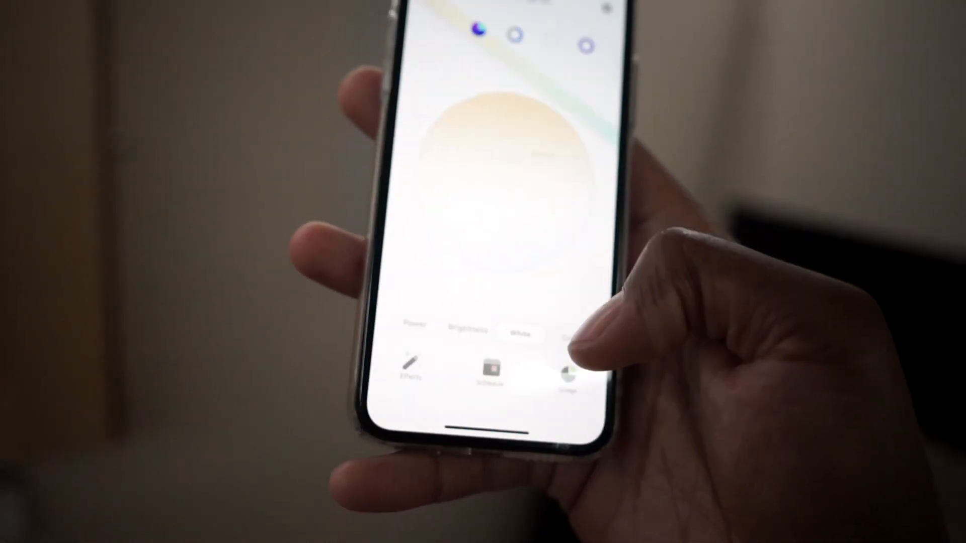
click(585, 339)
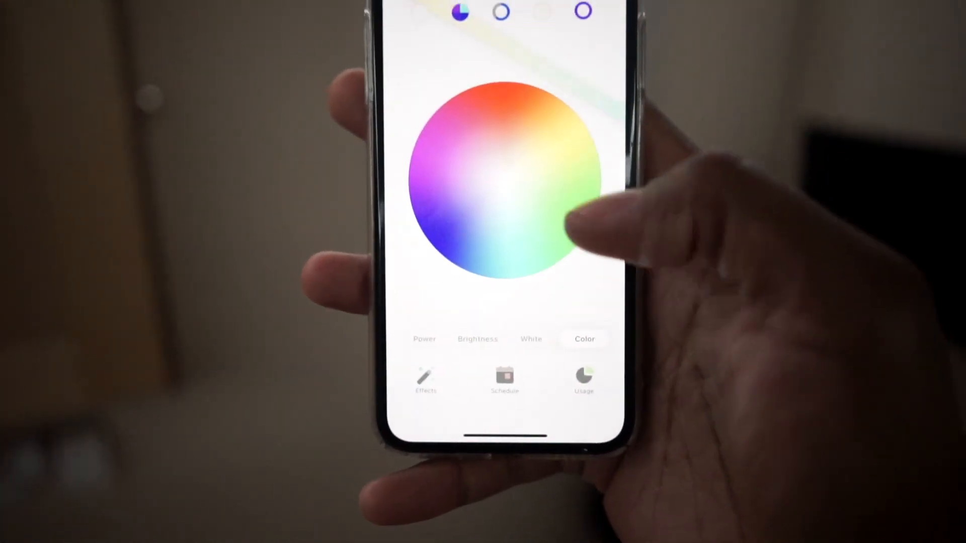